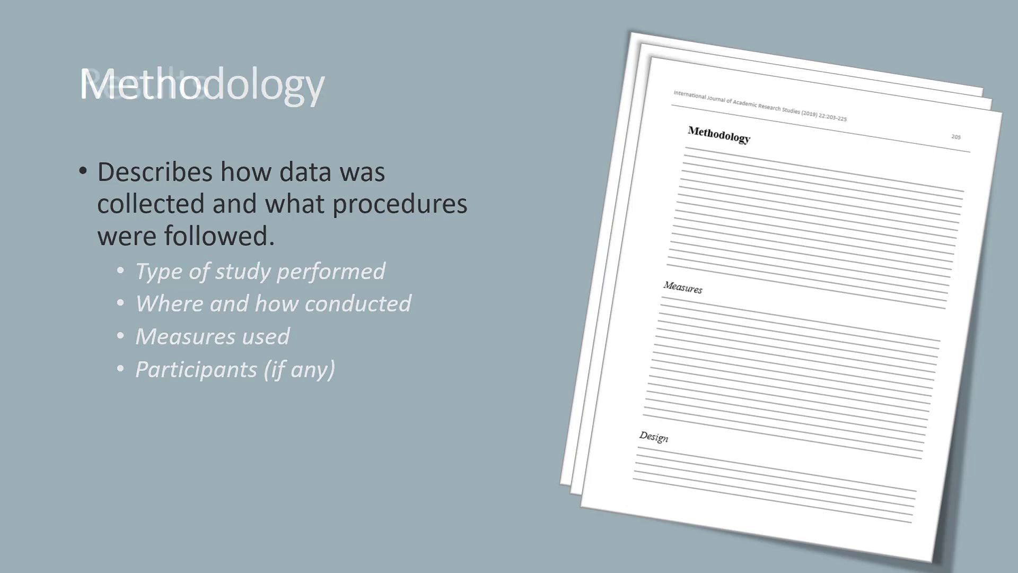
- Move the slideshow forward to the Results slide with the sample chart-and-table journal page
key("right")
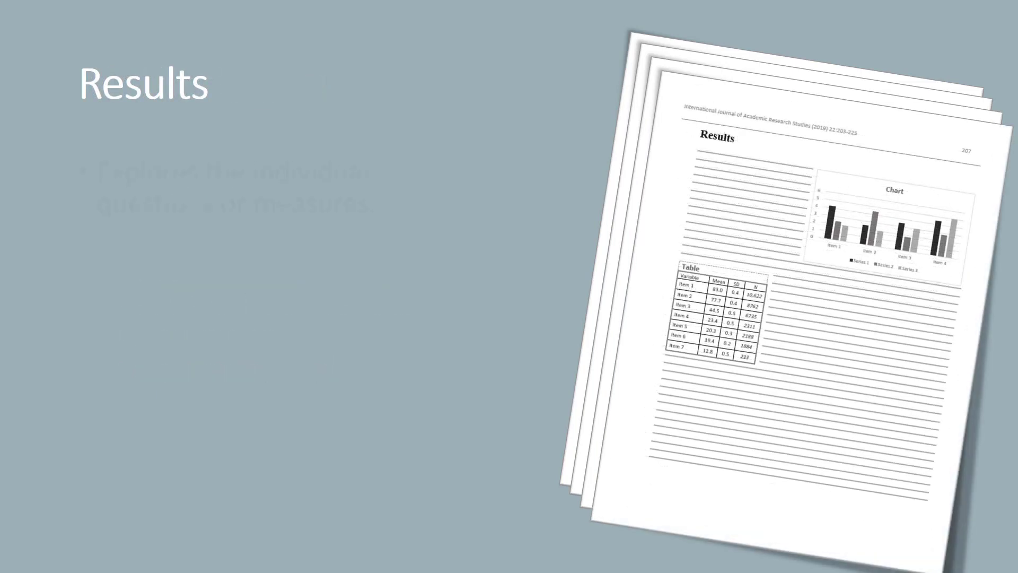